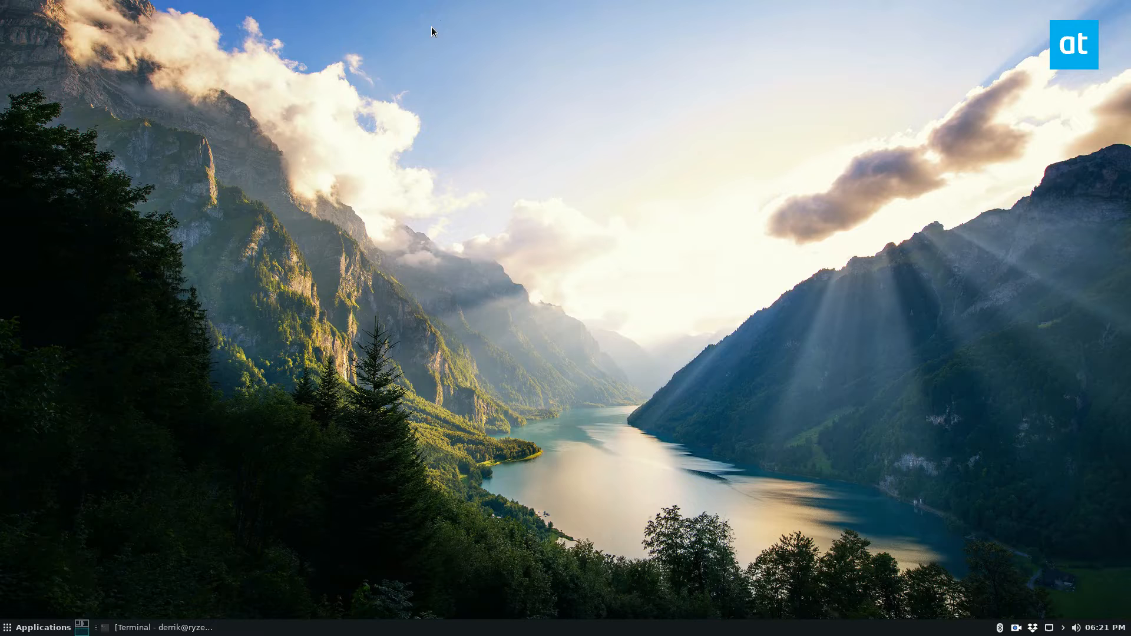
{"action": "mouse_move", "coordinate": [3, 186]}
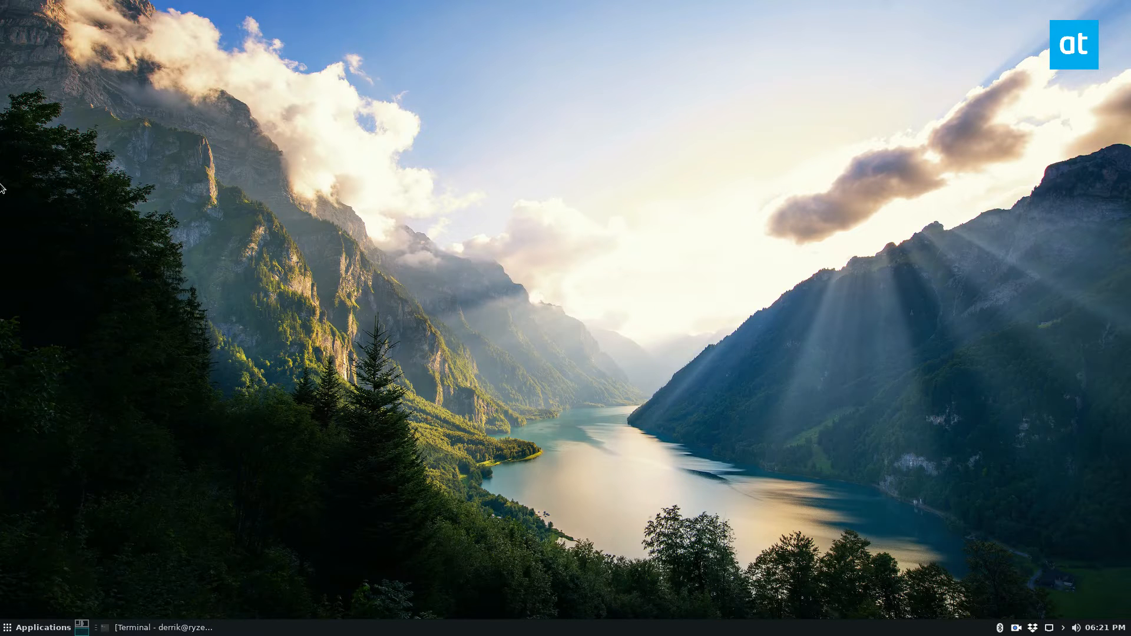
{"action": "mouse_move", "coordinate": [343, 135]}
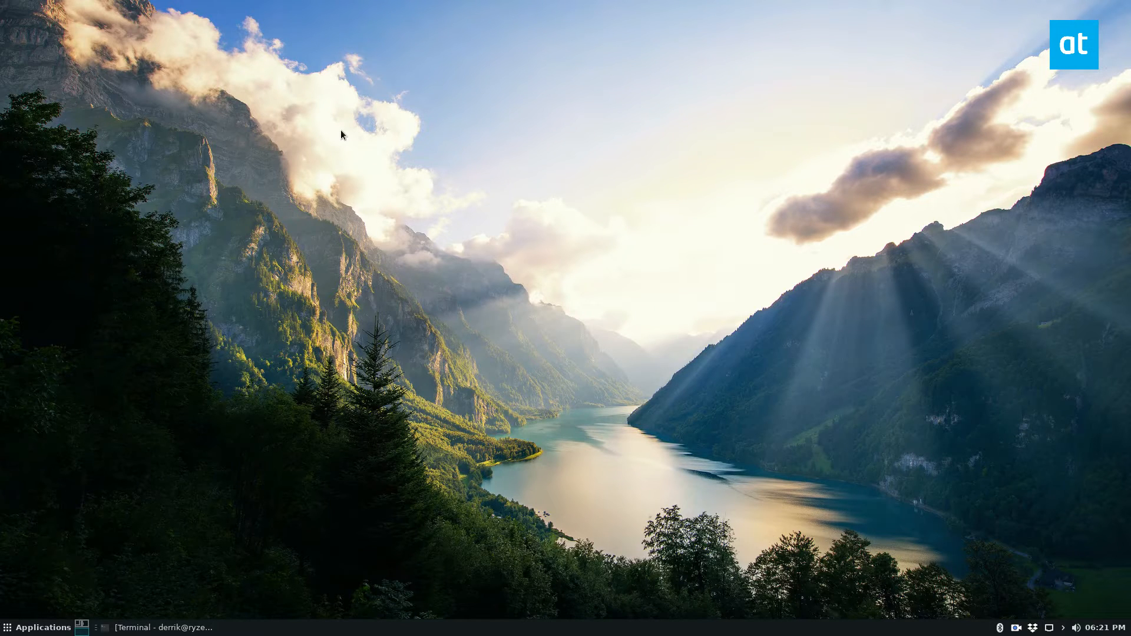
{"action": "mouse_move", "coordinate": [507, 500]}
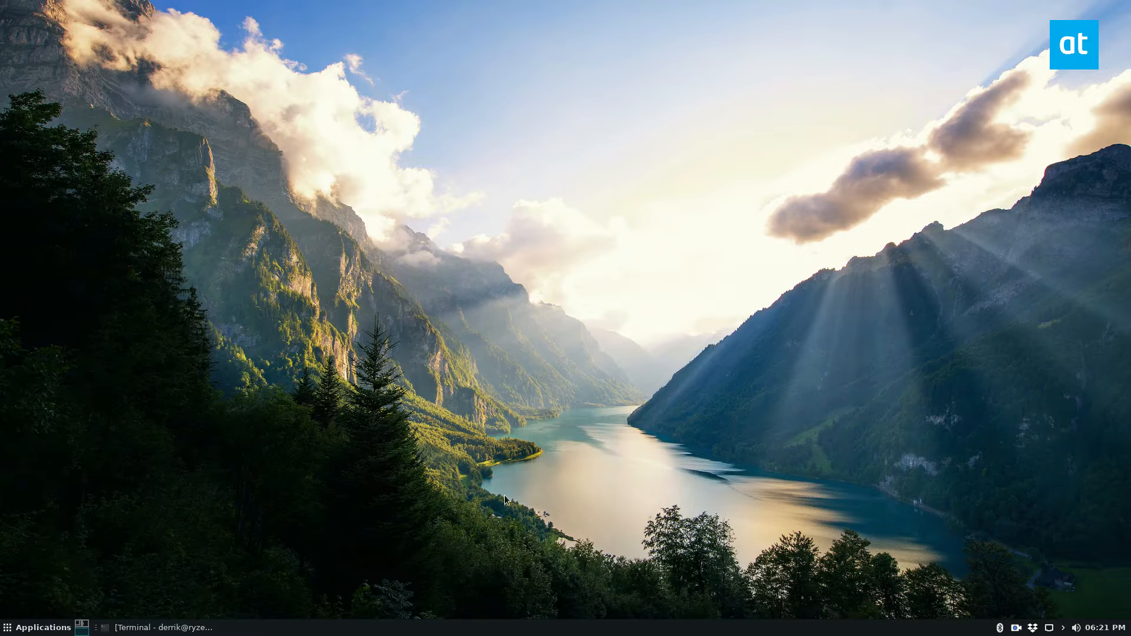
{"action": "mouse_move", "coordinate": [345, 470]}
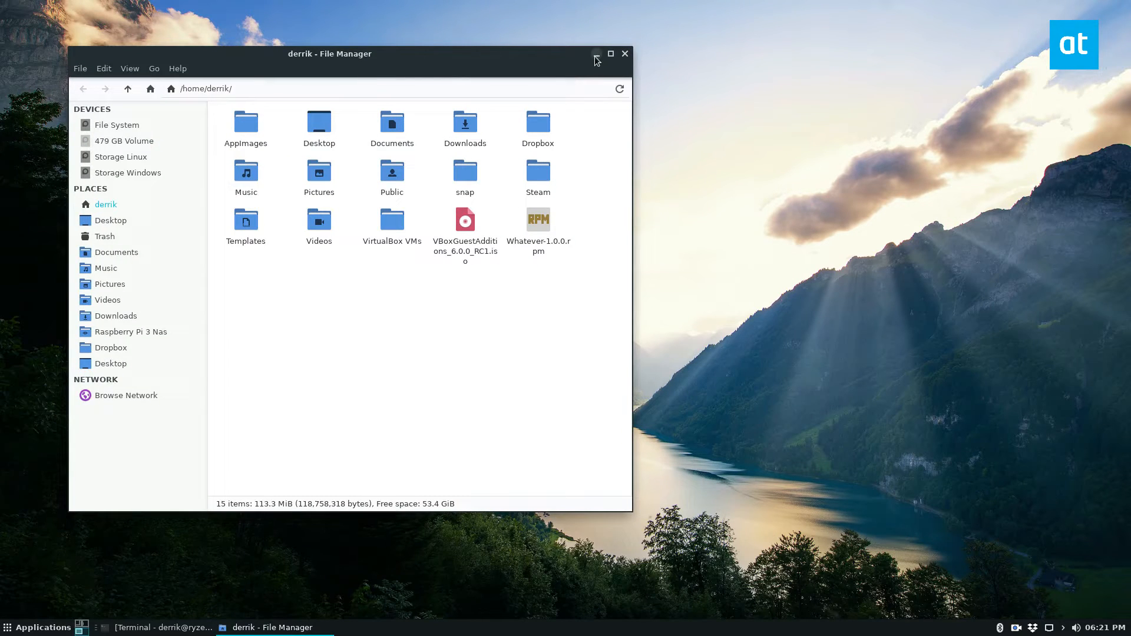
{"action": "mouse_move", "coordinate": [868, 105]}
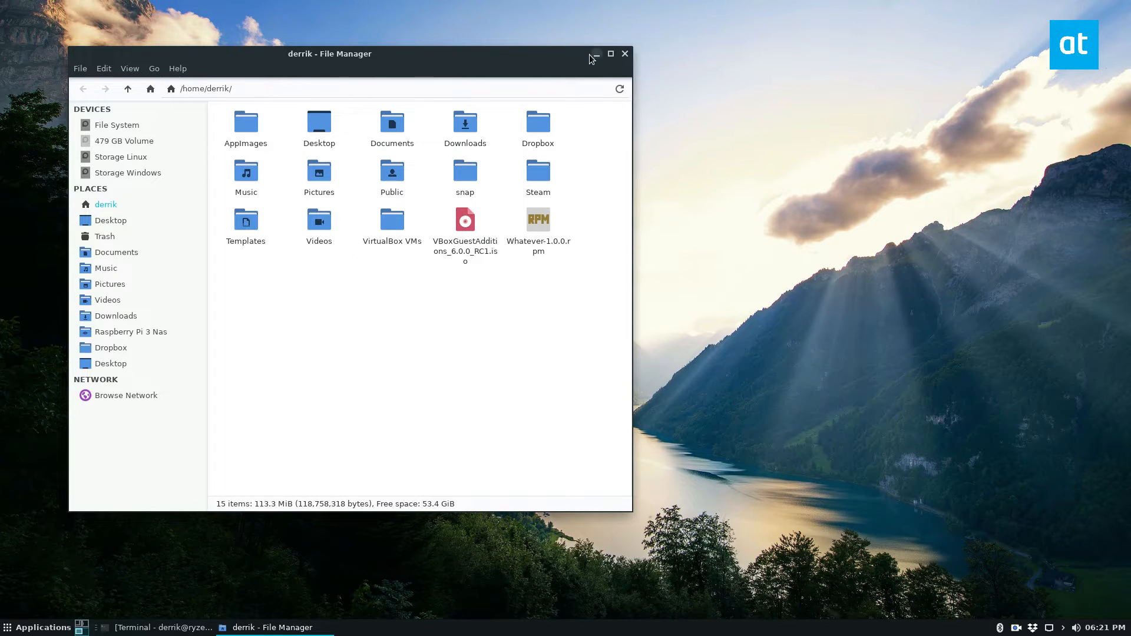
Minimize the home-folder File Manager window to the taskbar
{"action": "left_click", "coordinate": [594, 53]}
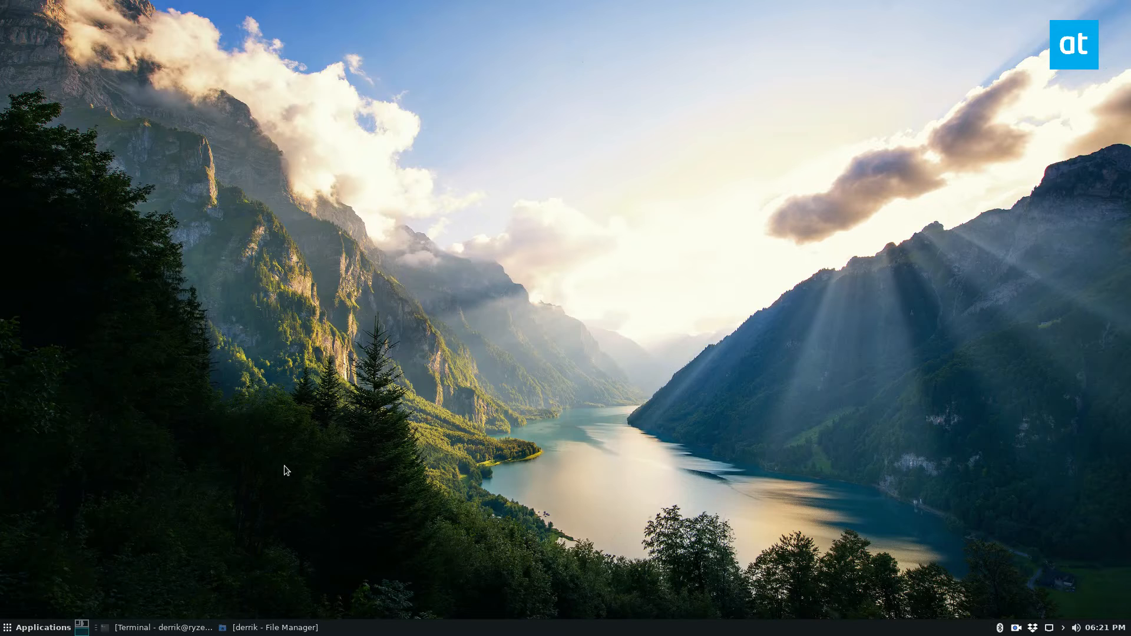
Restore the terminal from the taskbar and move it to the centre of the desktop
{"action": "left_click", "coordinate": [159, 627]}
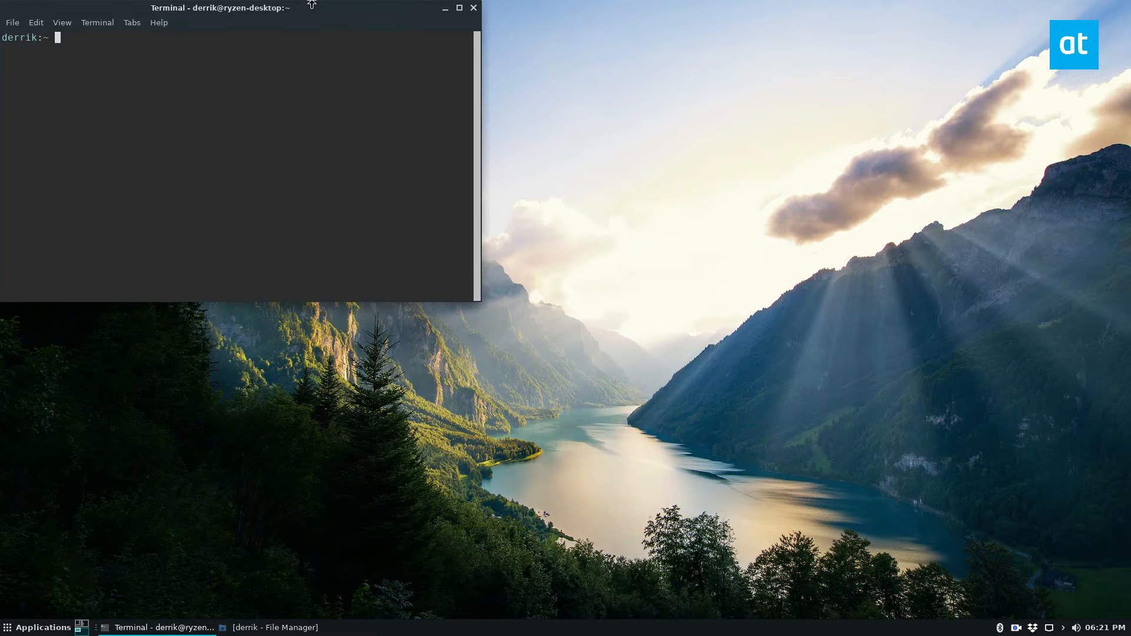
{"action": "left_click_drag", "start_coordinate": [217, 8], "coordinate": [493, 147]}
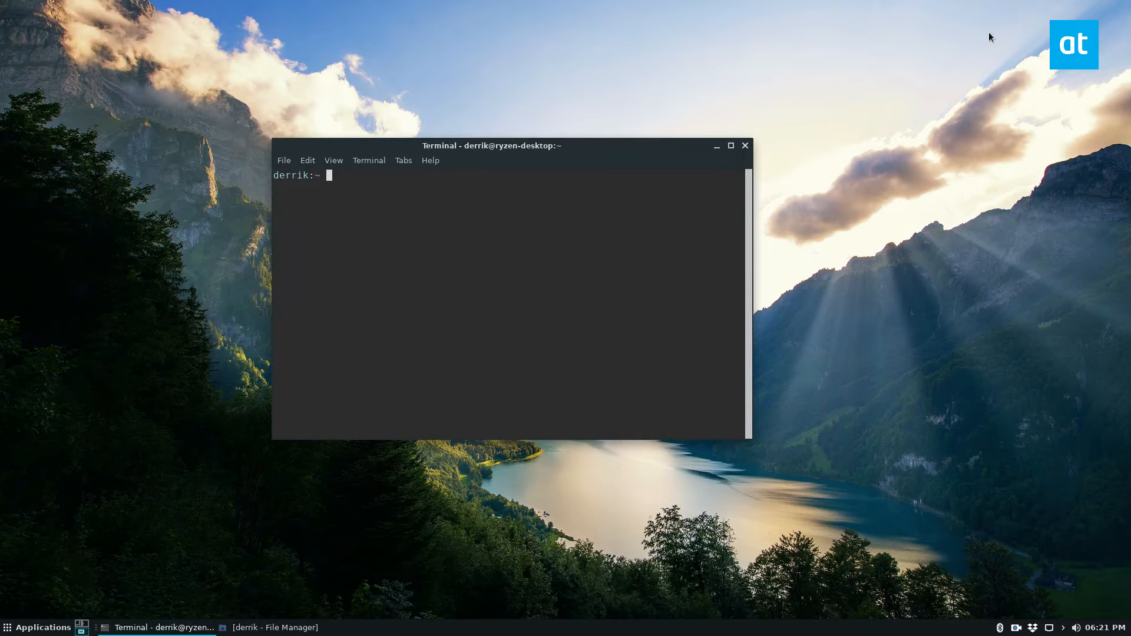
{"action": "mouse_move", "coordinate": [631, 635]}
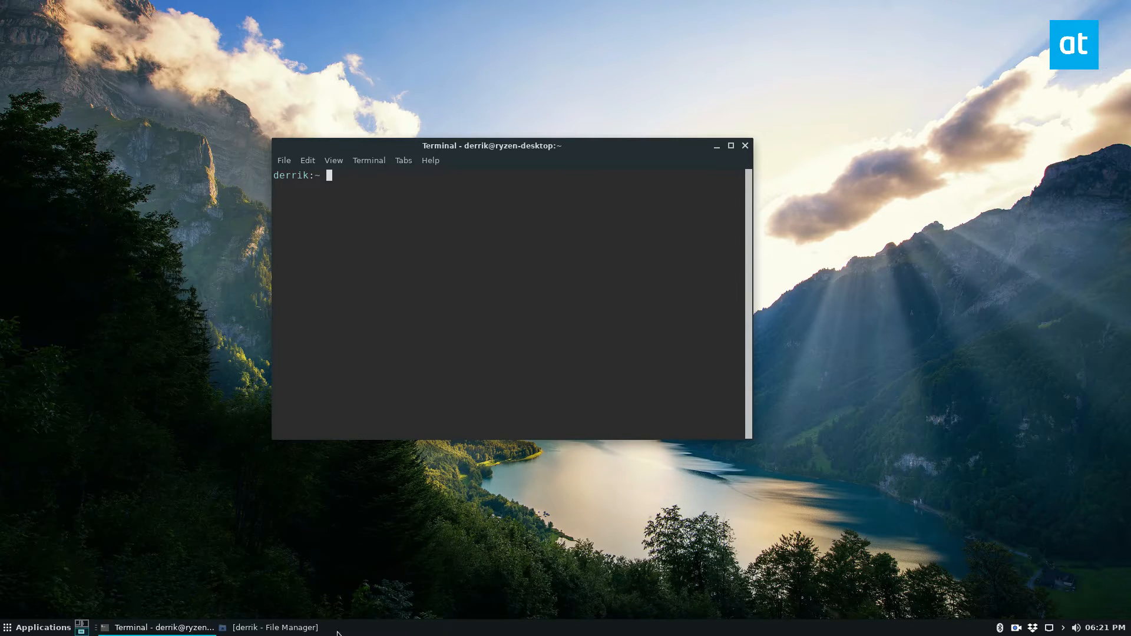
{"action": "mouse_move", "coordinate": [857, 528]}
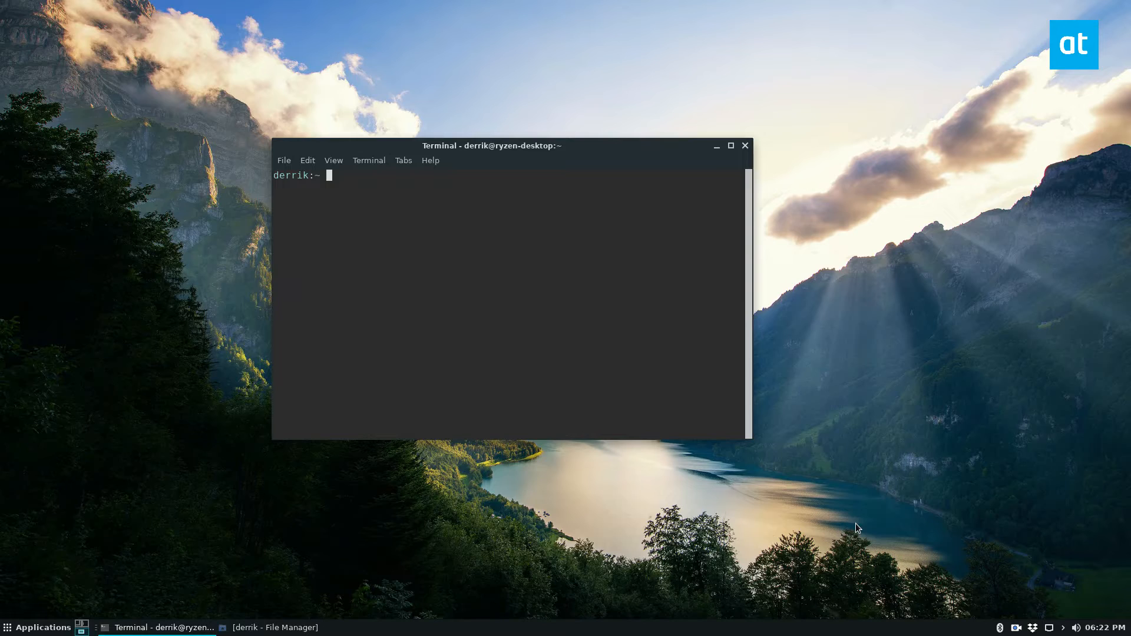
Enter the command killall xfce4-panel at the prompt
{"action": "type", "text": "kil"}
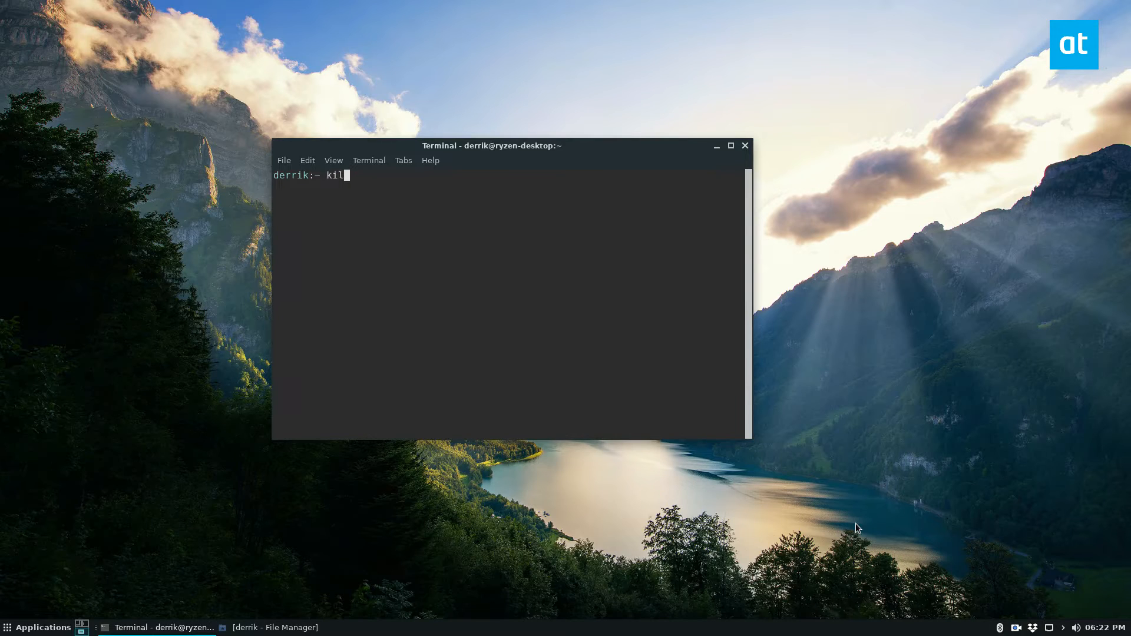
{"action": "type", "text": "lall"}
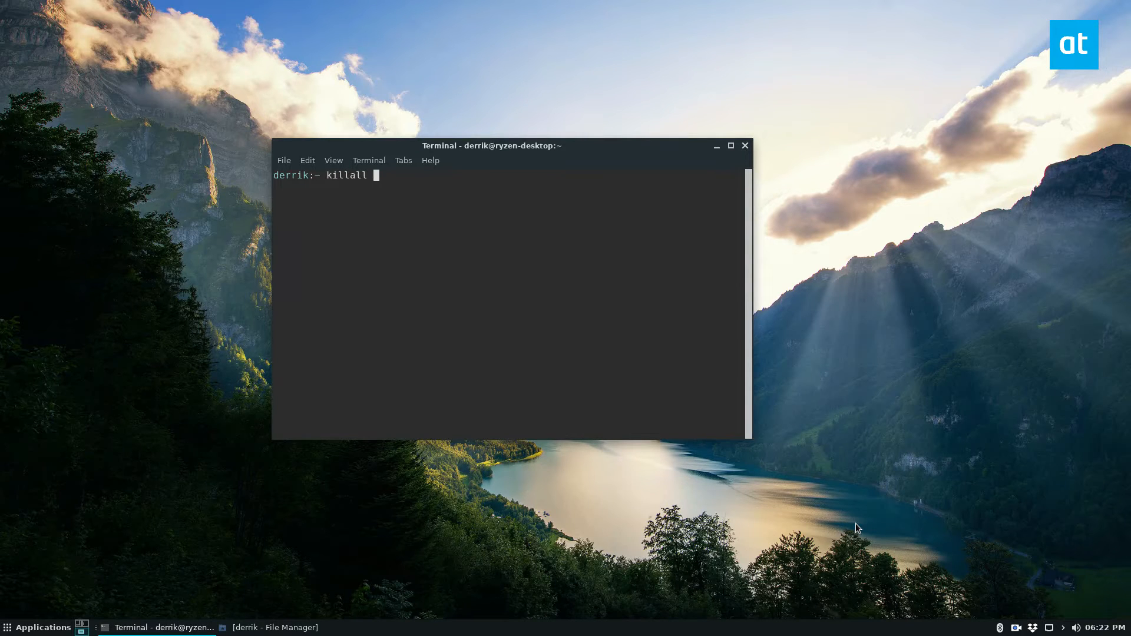
{"action": "type", "text": "xfce4-pane"}
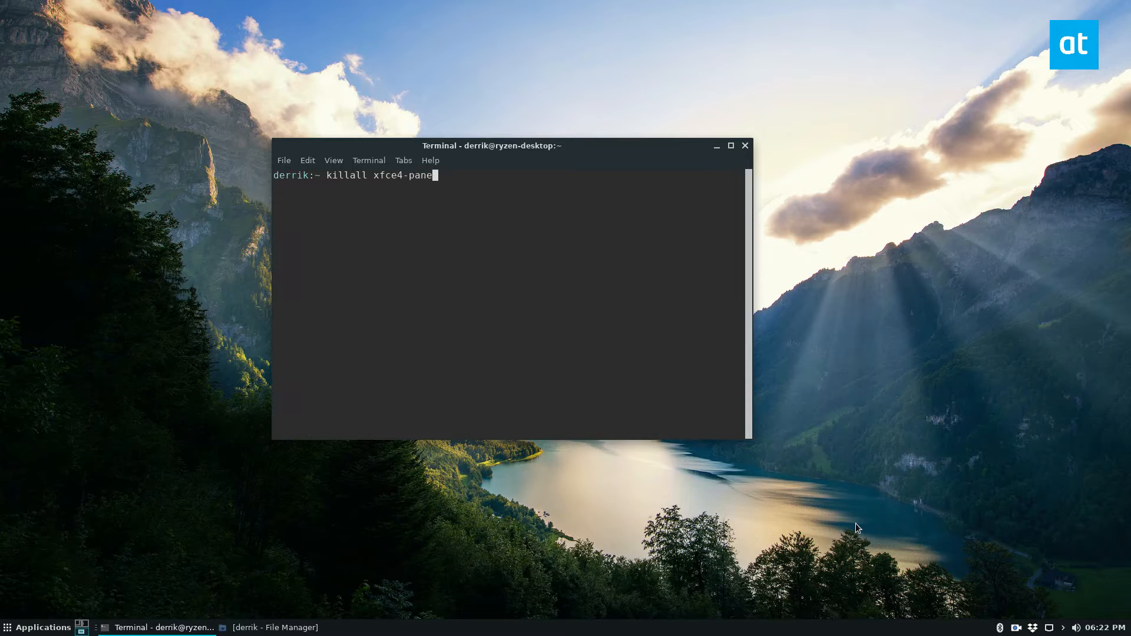
{"action": "type", "text": "l"}
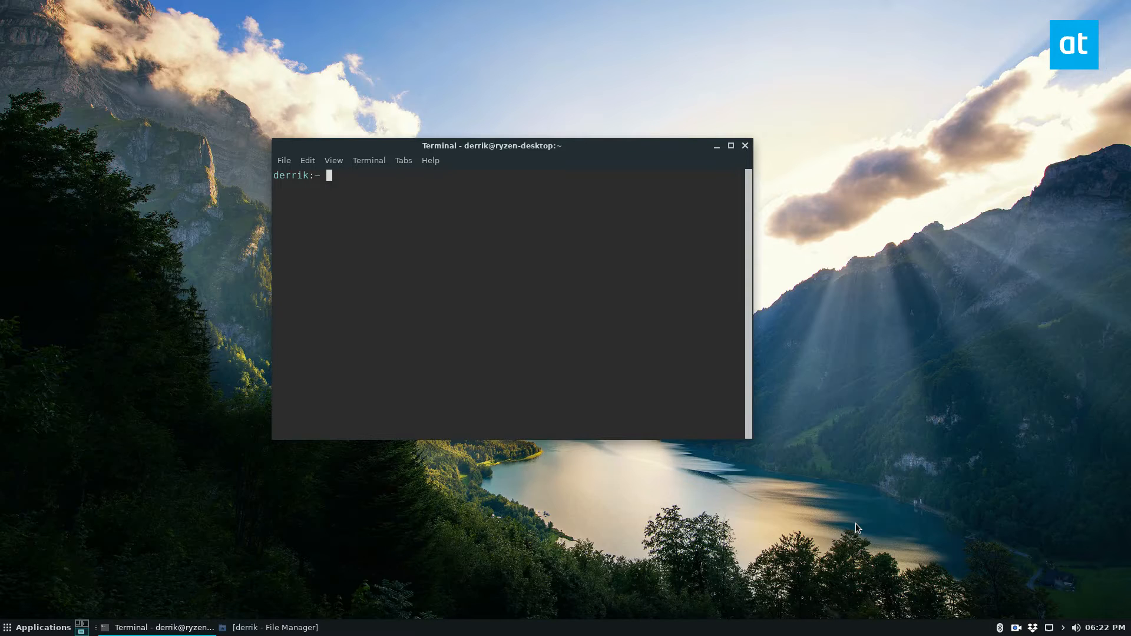
Run pidof xfce4-panel to find the panel's process ID (2420)
{"action": "type", "text": "pidof xfce"}
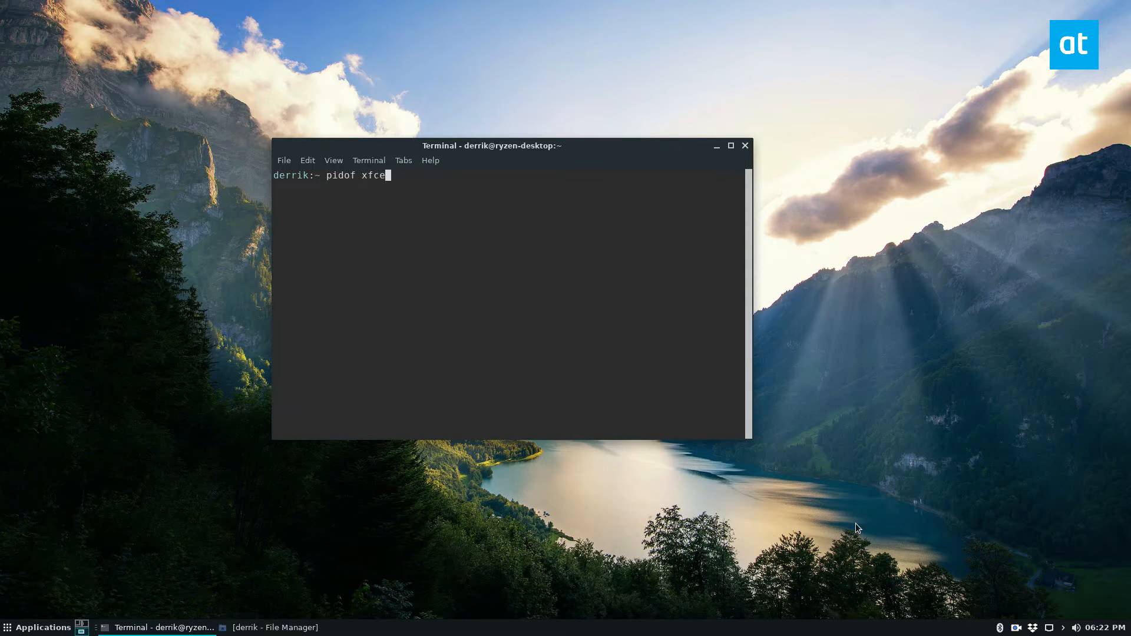
{"action": "key", "text": "Return"}
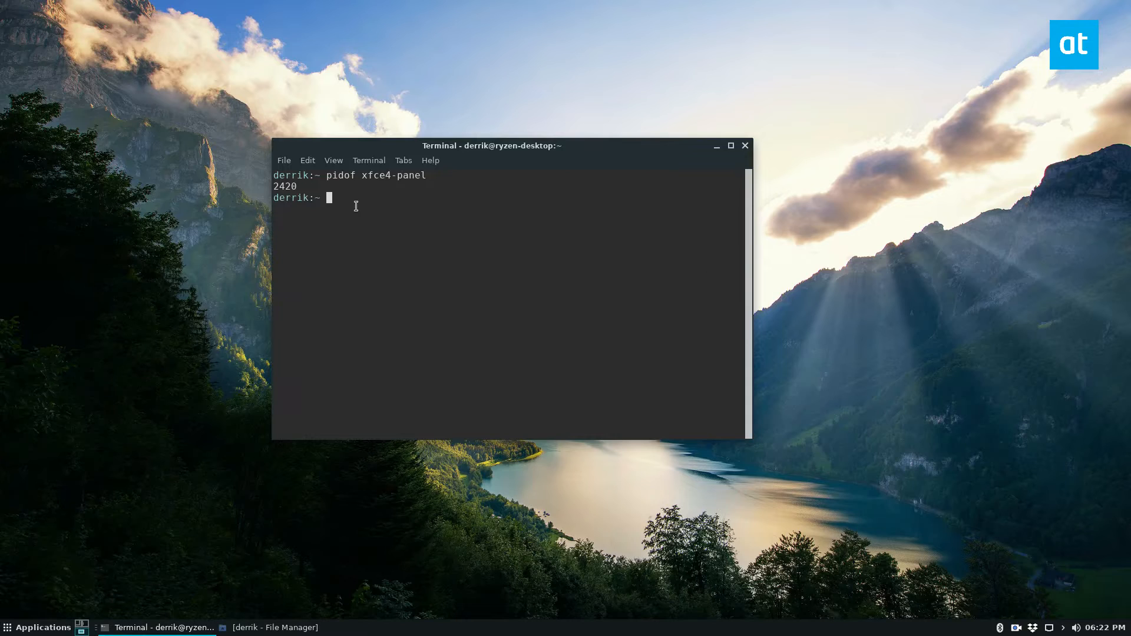
Force-kill the panel process with kill -9 2420
{"action": "type", "text": "kil"}
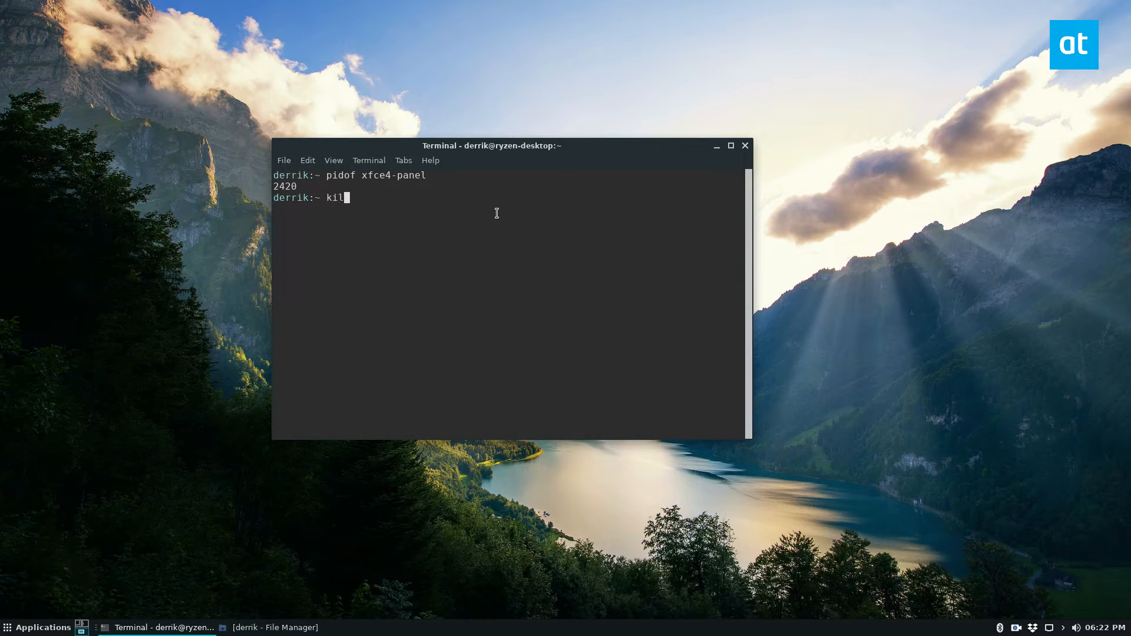
{"action": "type", "text": "l -9"}
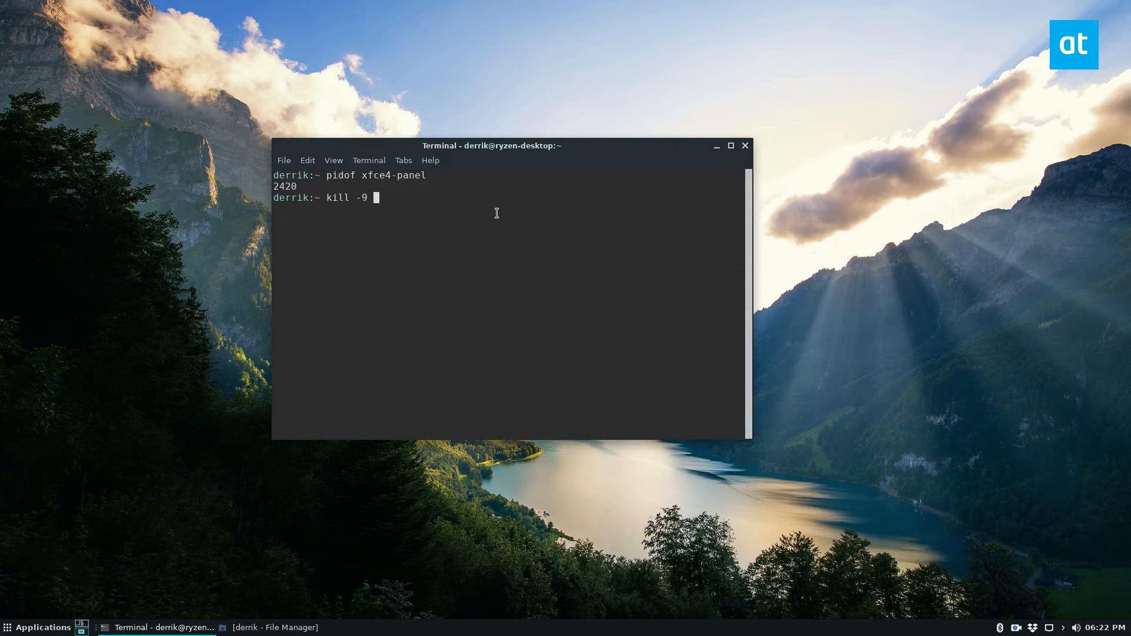
{"action": "type", "text": "2420"}
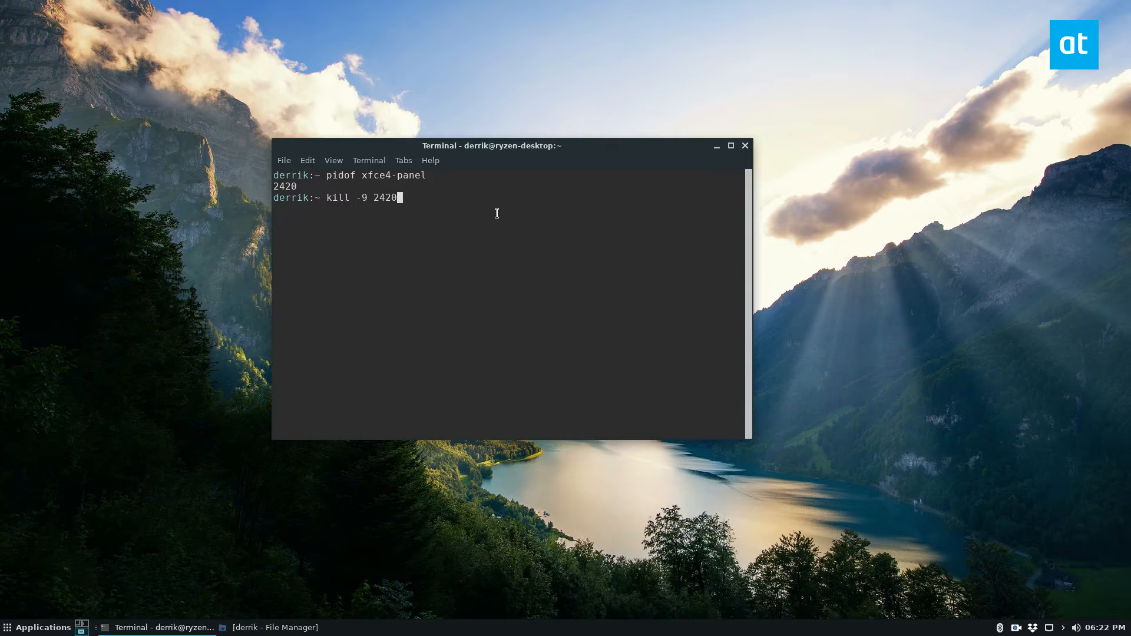
{"action": "mouse_move", "coordinate": [697, 252]}
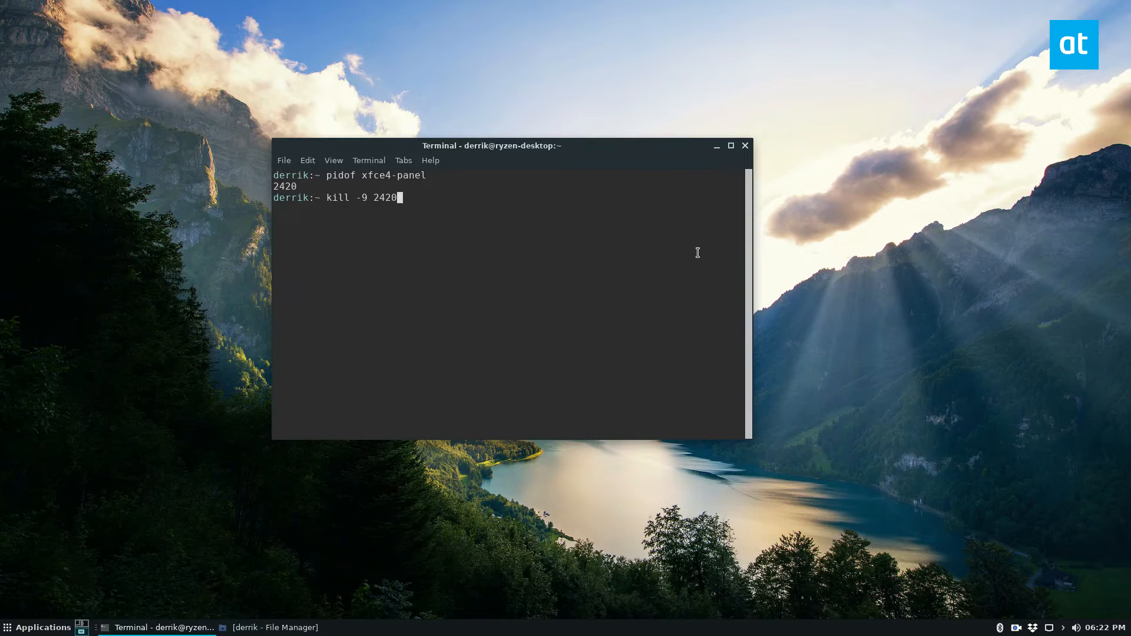
{"action": "key", "text": "Return"}
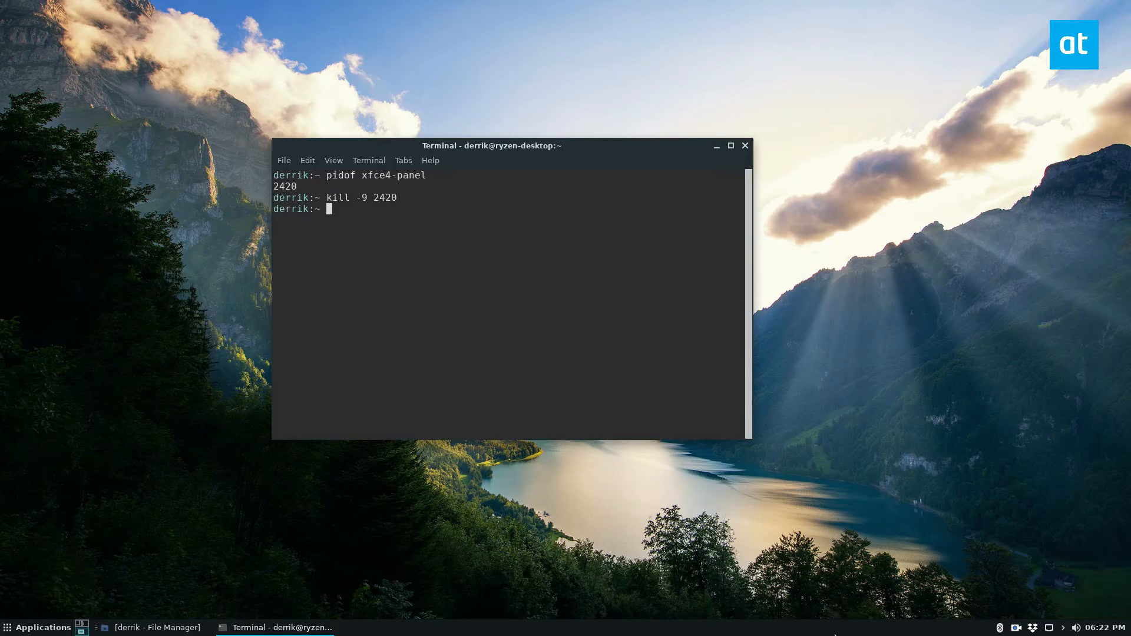
{"action": "mouse_move", "coordinate": [689, 577]}
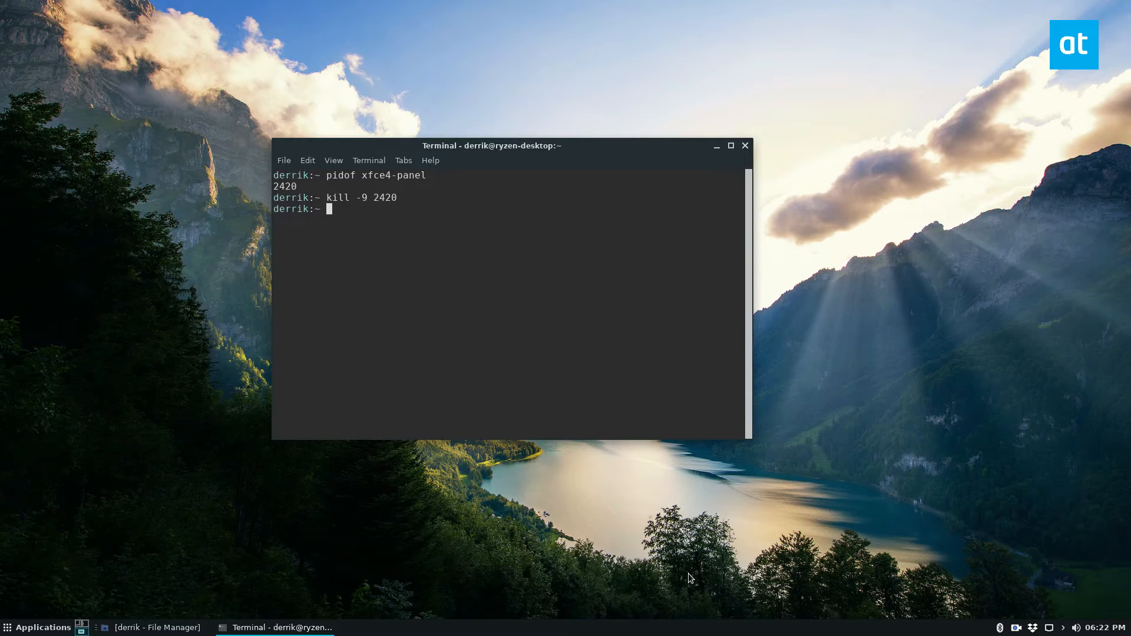
{"action": "mouse_move", "coordinate": [633, 530]}
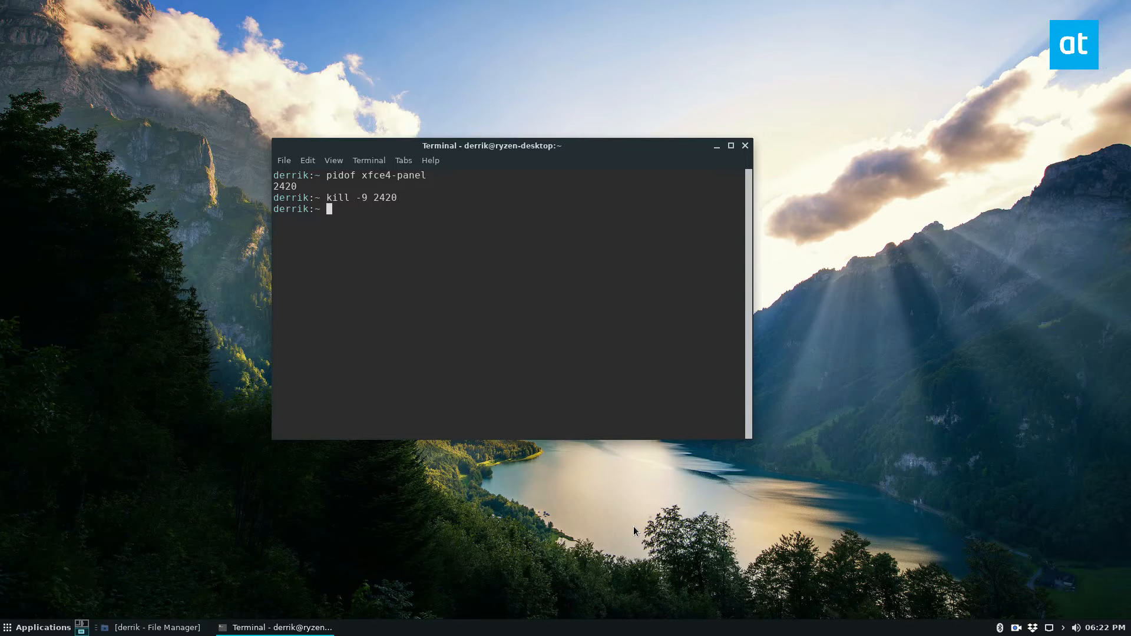
Run killall xfce4-panel, retrying after the kilall typo, to stop every panel process
{"action": "type", "text": "kila"}
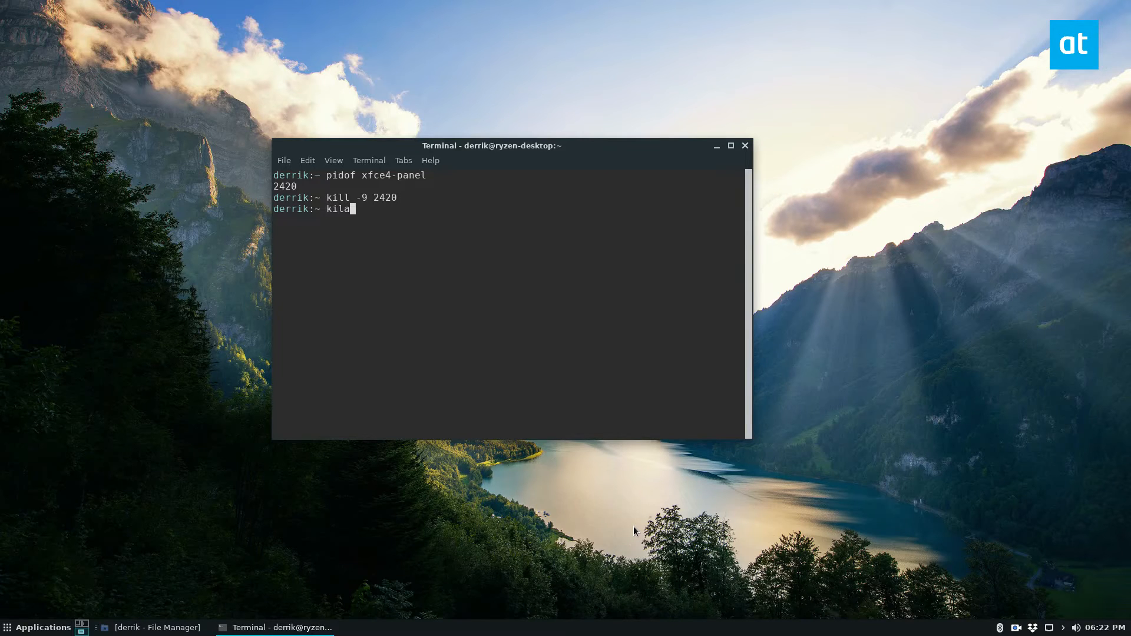
{"action": "type", "text": "ll xfce"}
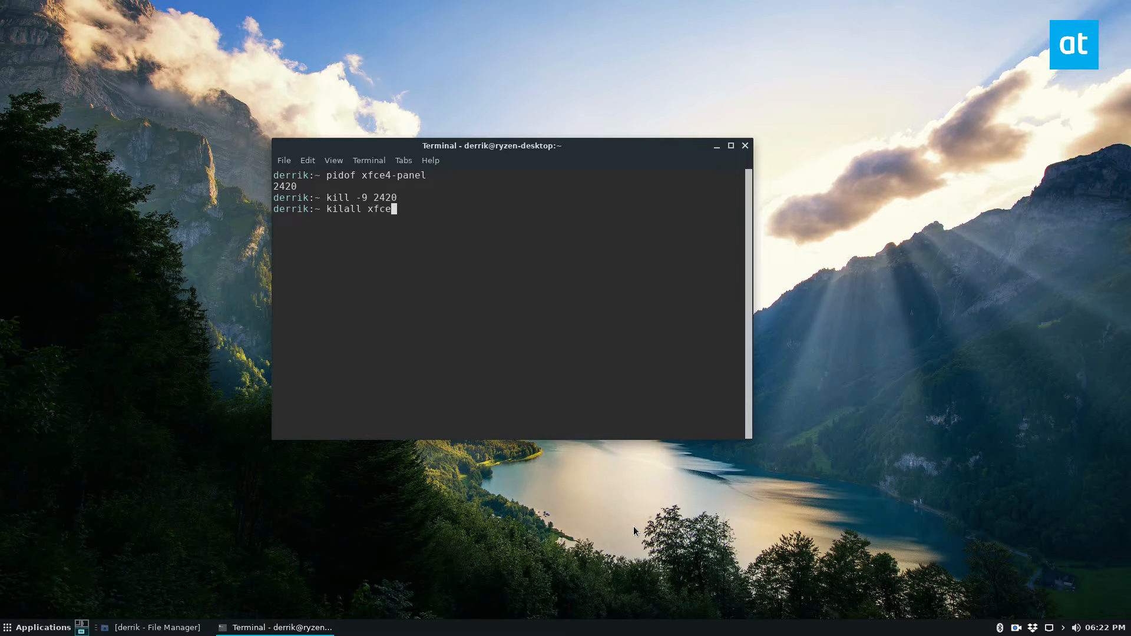
{"action": "key", "text": "Return"}
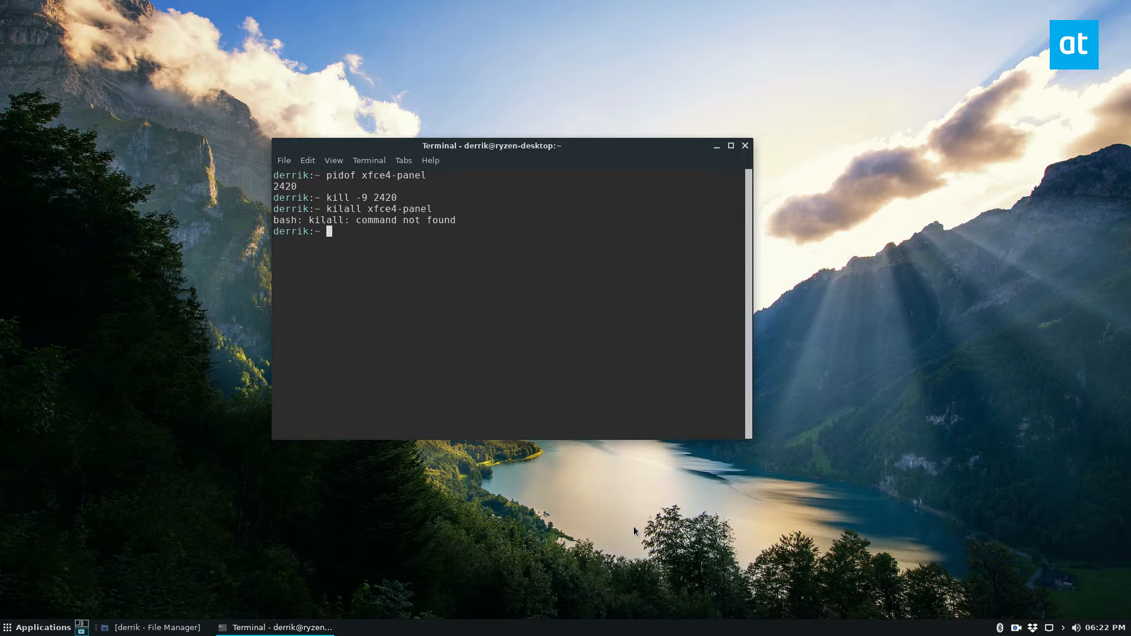
{"action": "type", "text": "kilall xfce4-panel"}
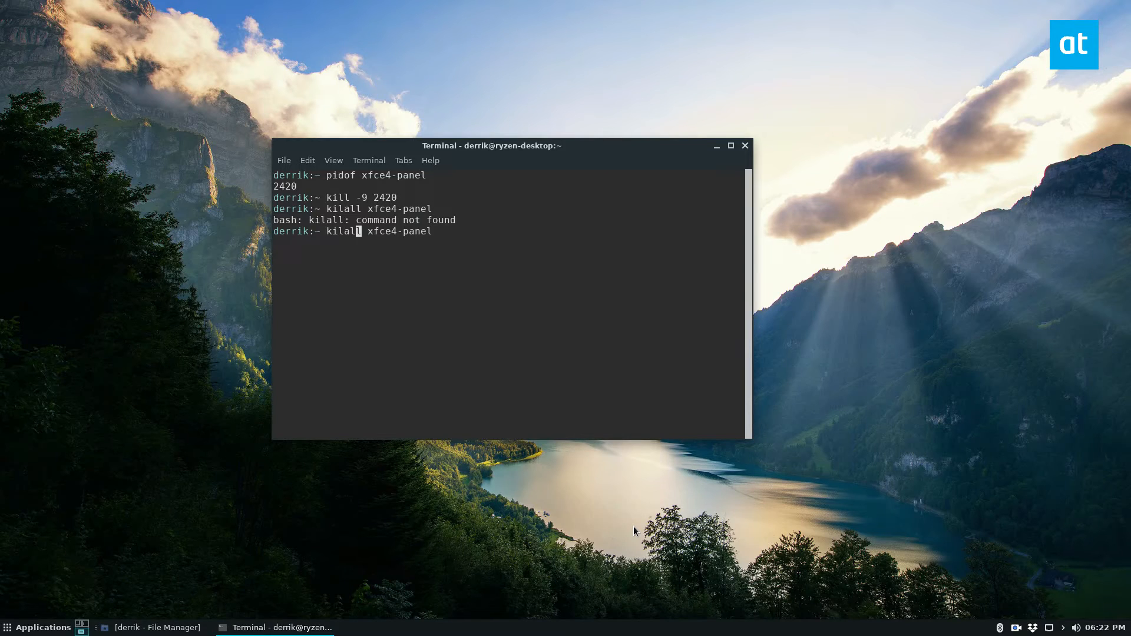
{"action": "key", "text": "Return"}
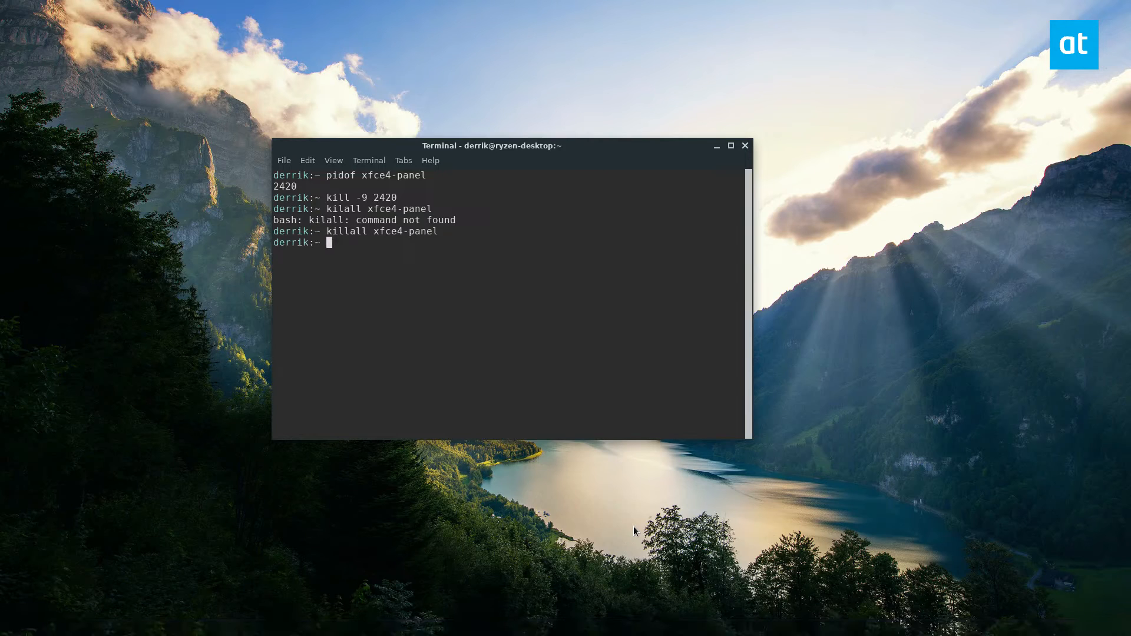
{"action": "mouse_move", "coordinate": [402, 197]}
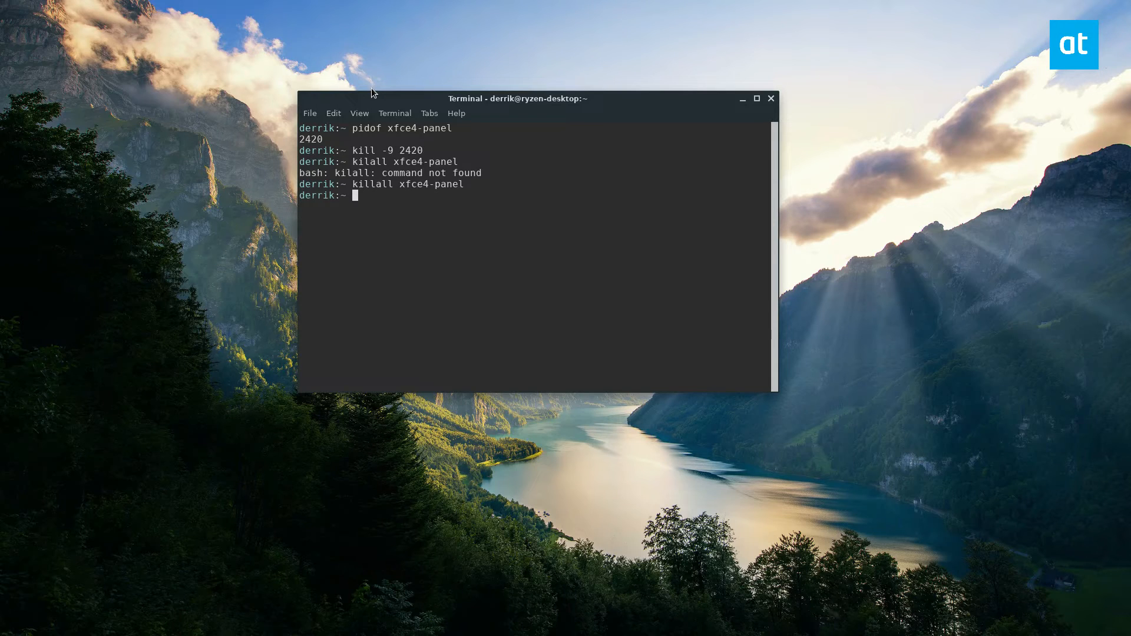
Relaunch the panel in the background with xfce4-panel & and disown
{"action": "type", "text": "xfce4-panel"}
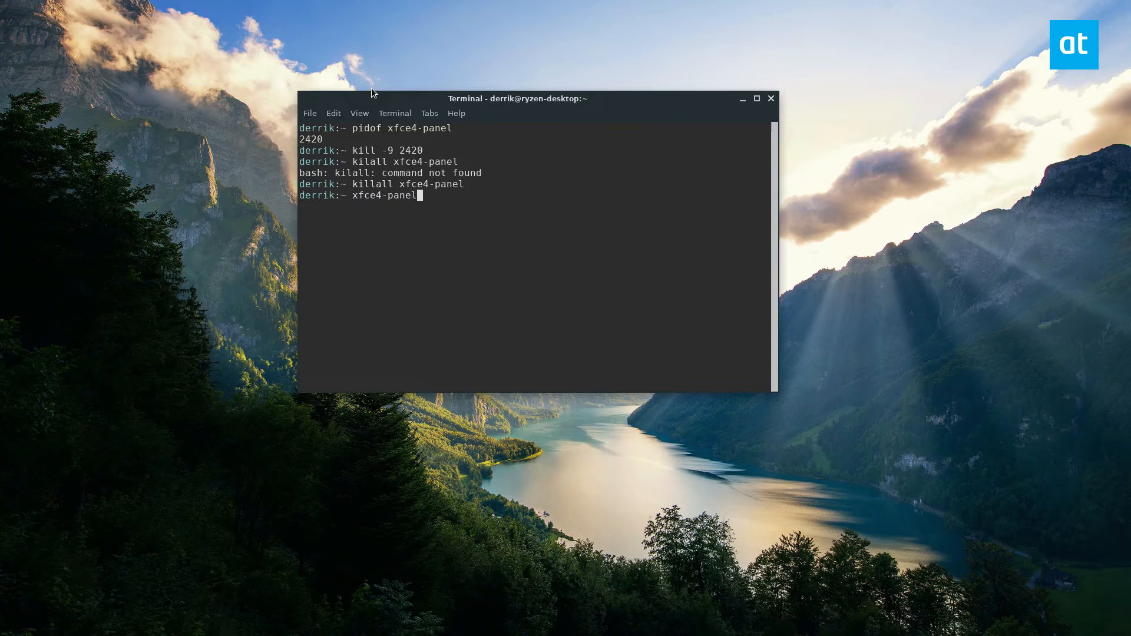
{"action": "key", "text": "Return"}
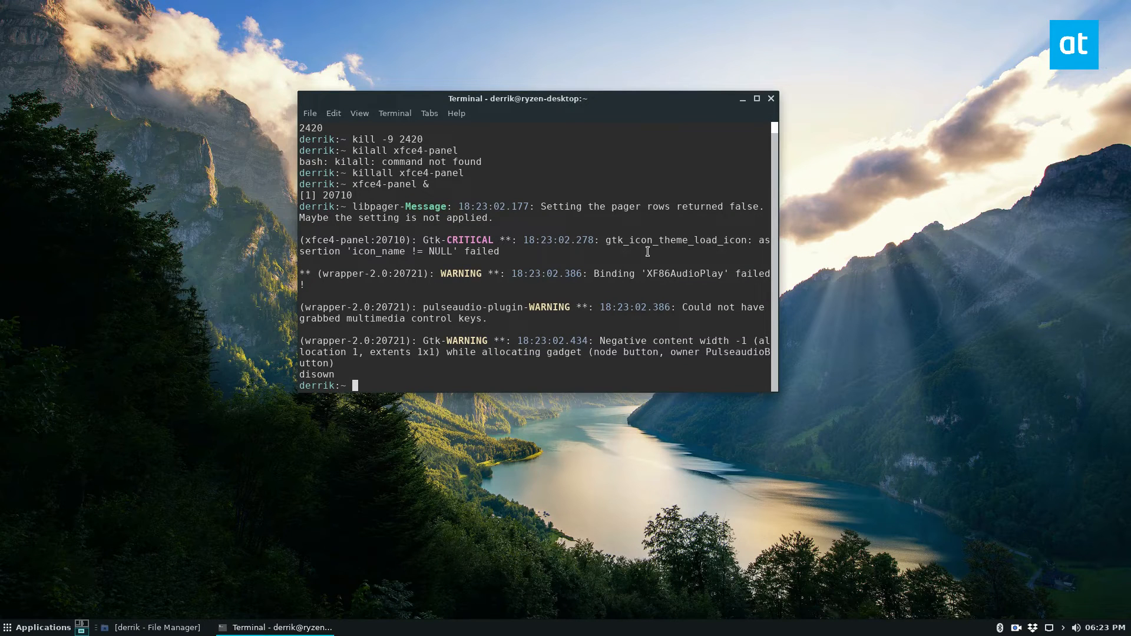
Close the old terminal and open a fresh one beside the home-folder File Manager
{"action": "left_click", "coordinate": [741, 98]}
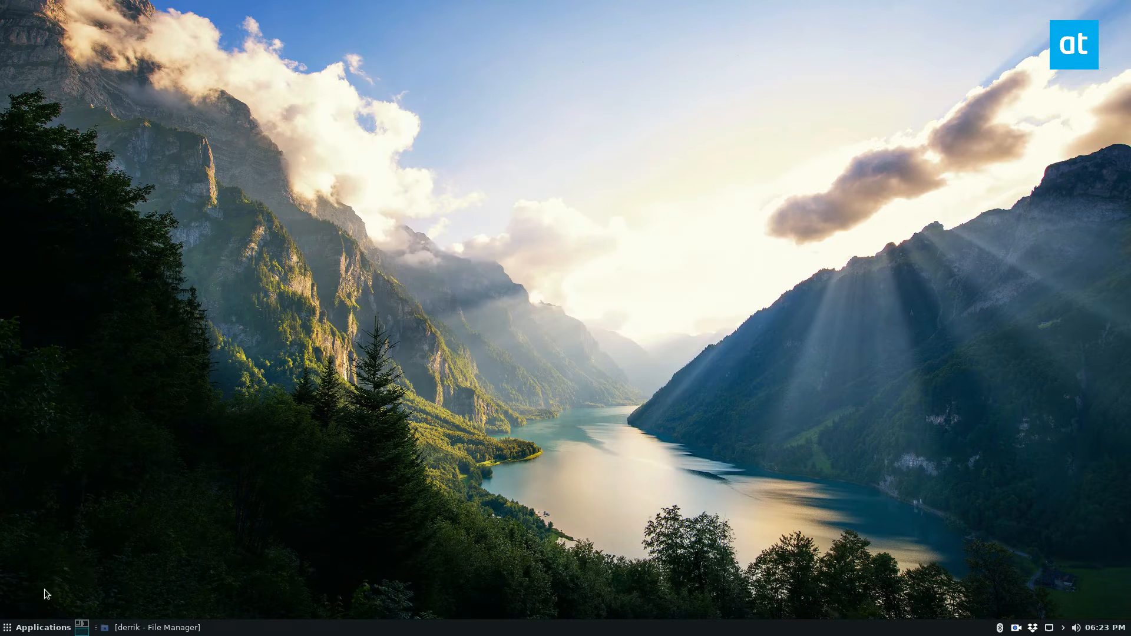
{"action": "mouse_move", "coordinate": [697, 117]}
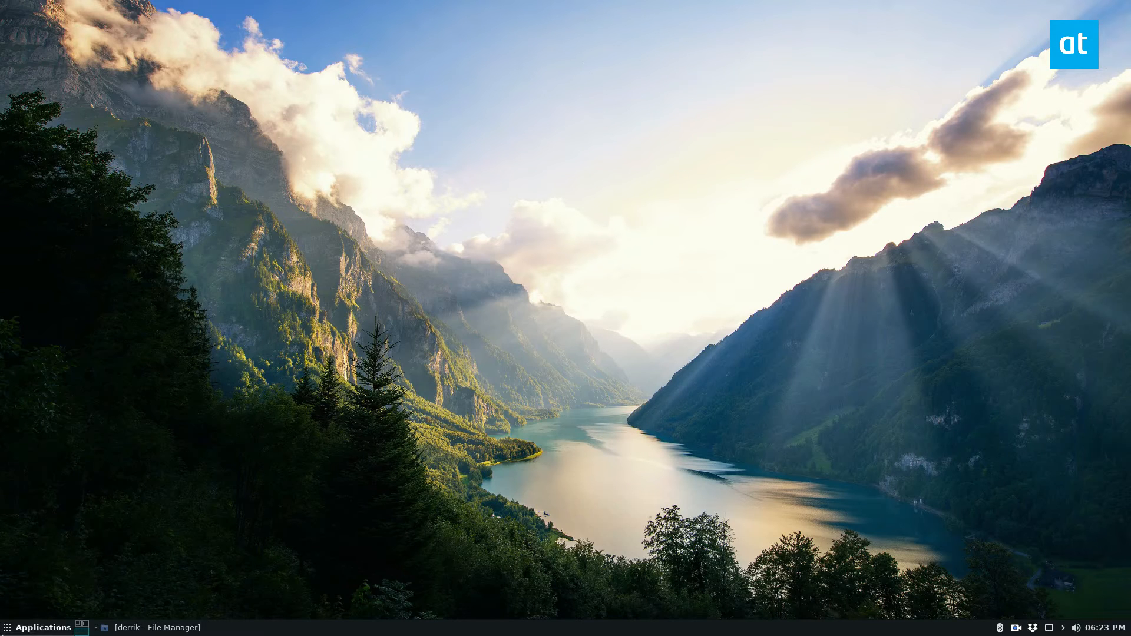
{"action": "left_click", "coordinate": [153, 625]}
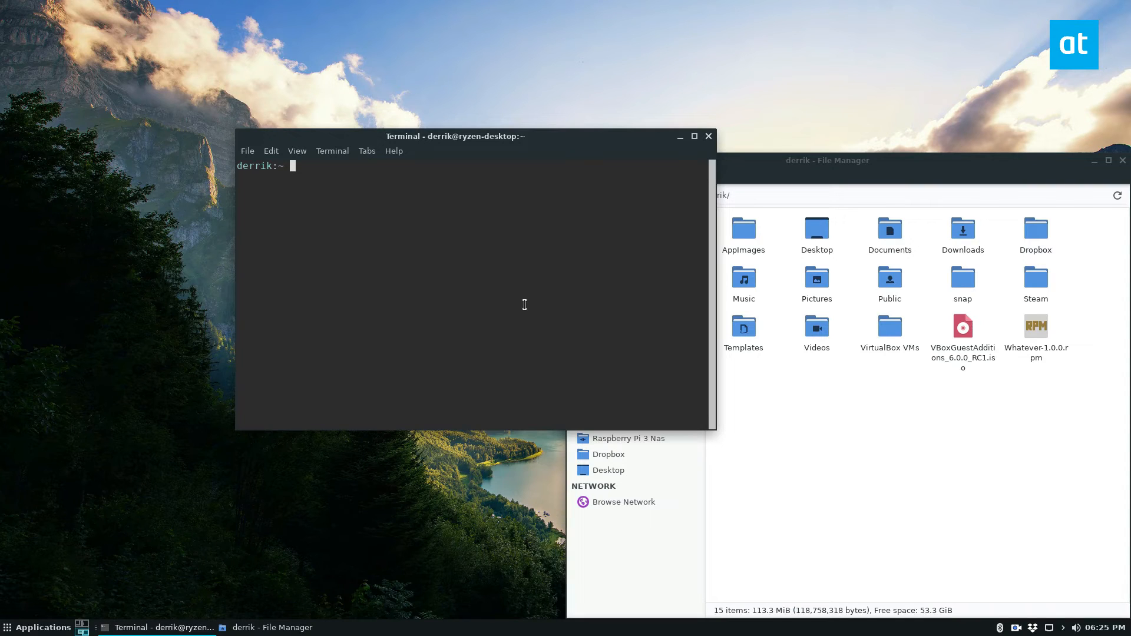
Run xfwm4 --replace & and drag the terminal to confirm the new window manager works
{"action": "type", "text": "xfwm4 --replace &"}
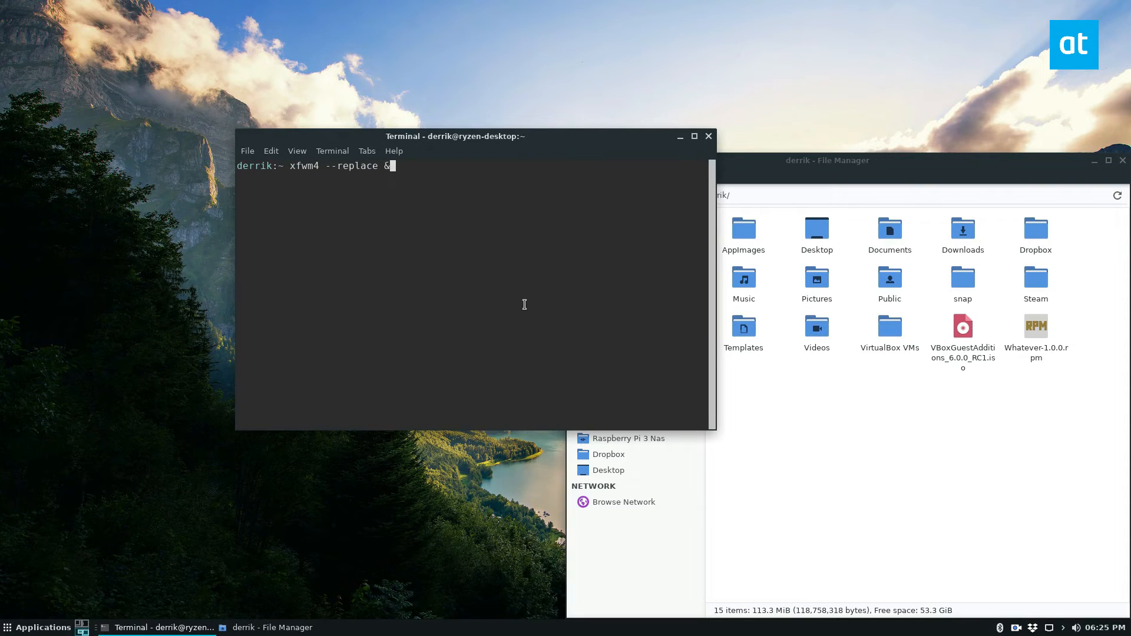
{"action": "mouse_move", "coordinate": [380, 174]}
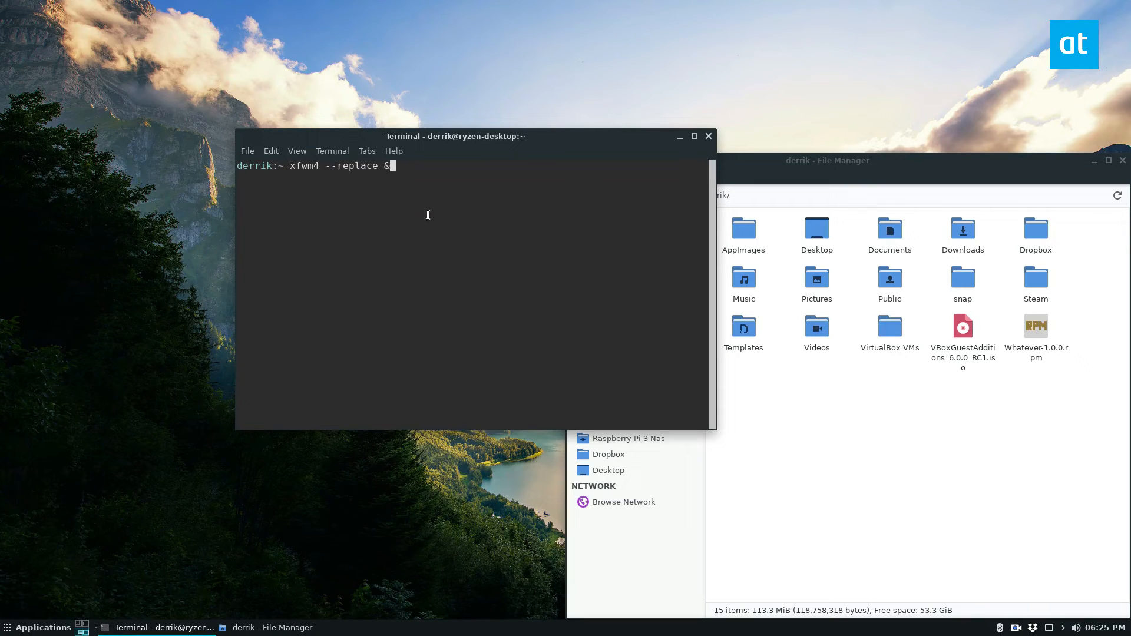
{"action": "mouse_move", "coordinate": [645, 208]}
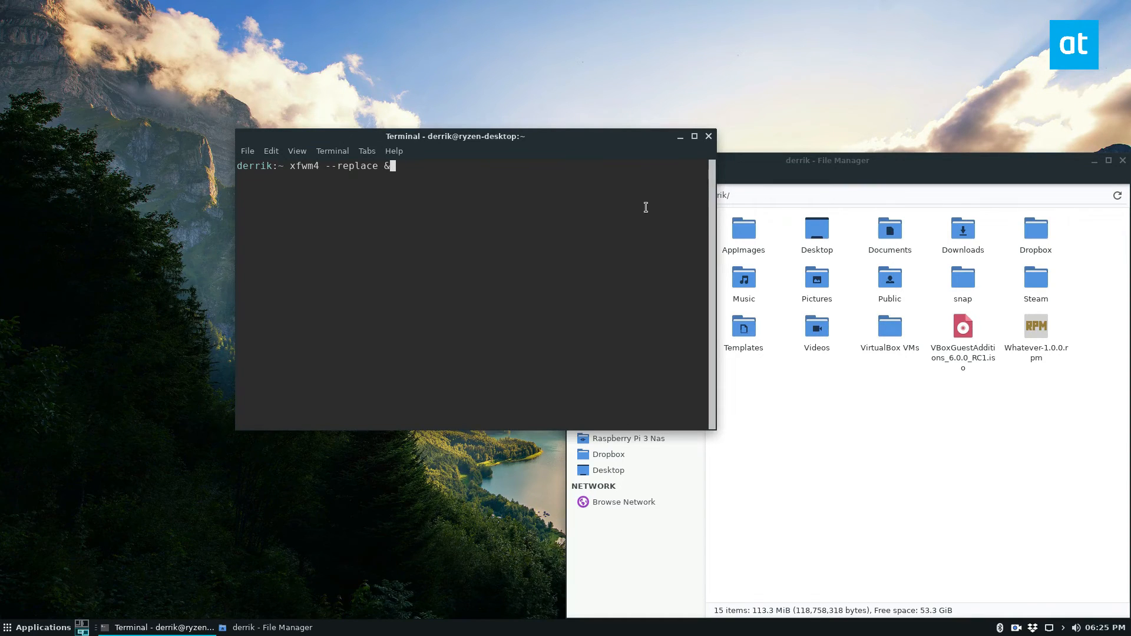
{"action": "key", "text": "Return"}
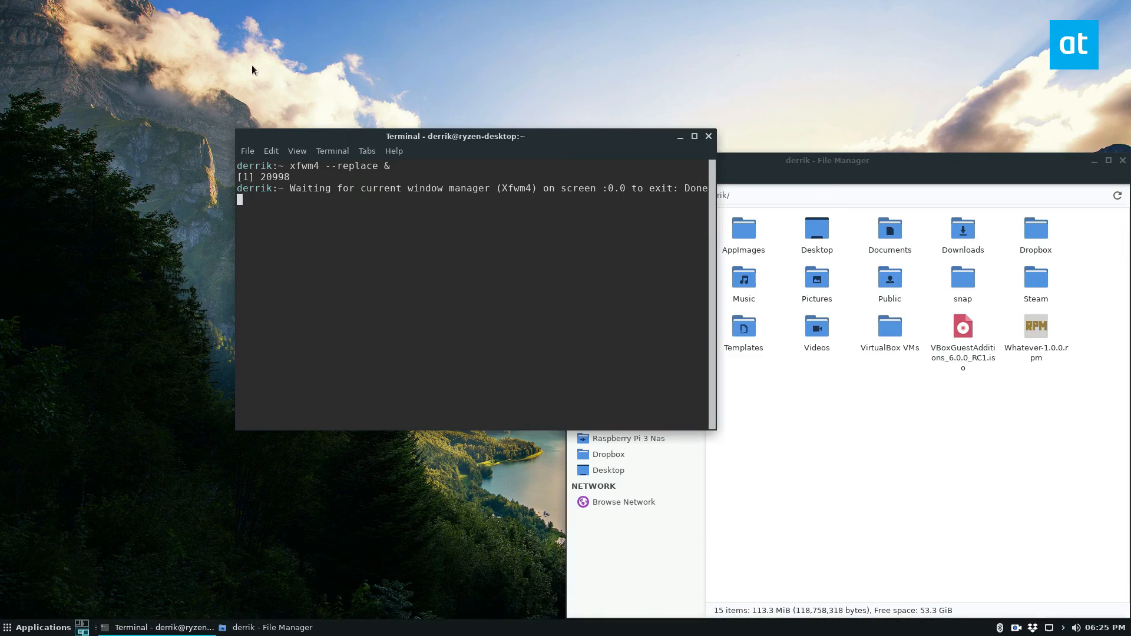
{"action": "left_click_drag", "start_coordinate": [454, 137], "coordinate": [429, 124]}
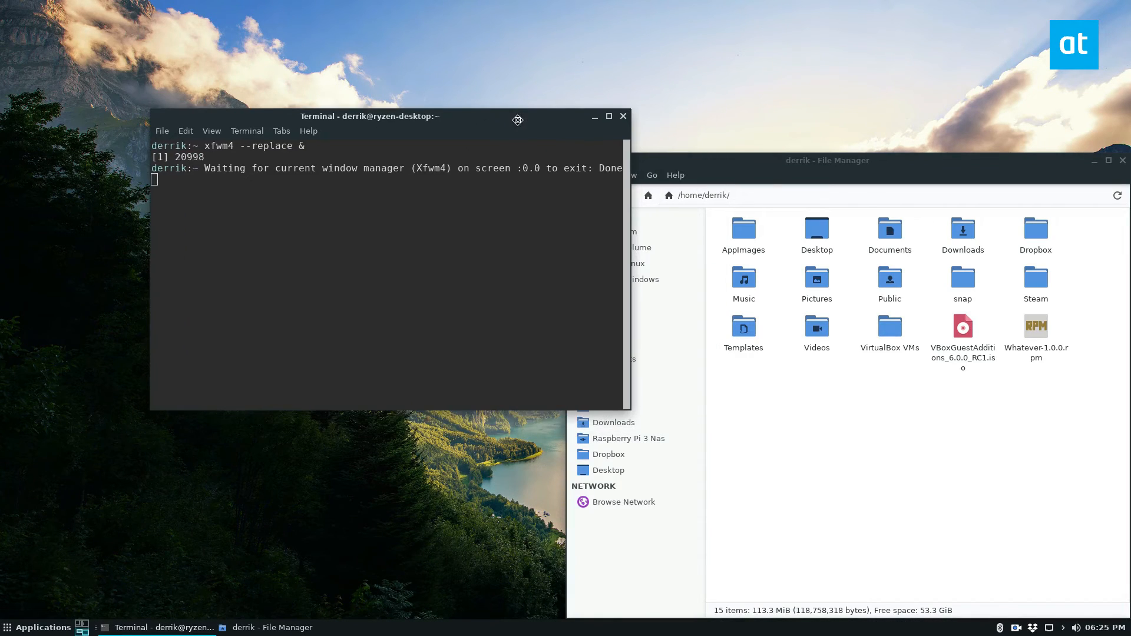
{"action": "mouse_move", "coordinate": [462, 240]}
{"action": "type", "text": "jobs"}
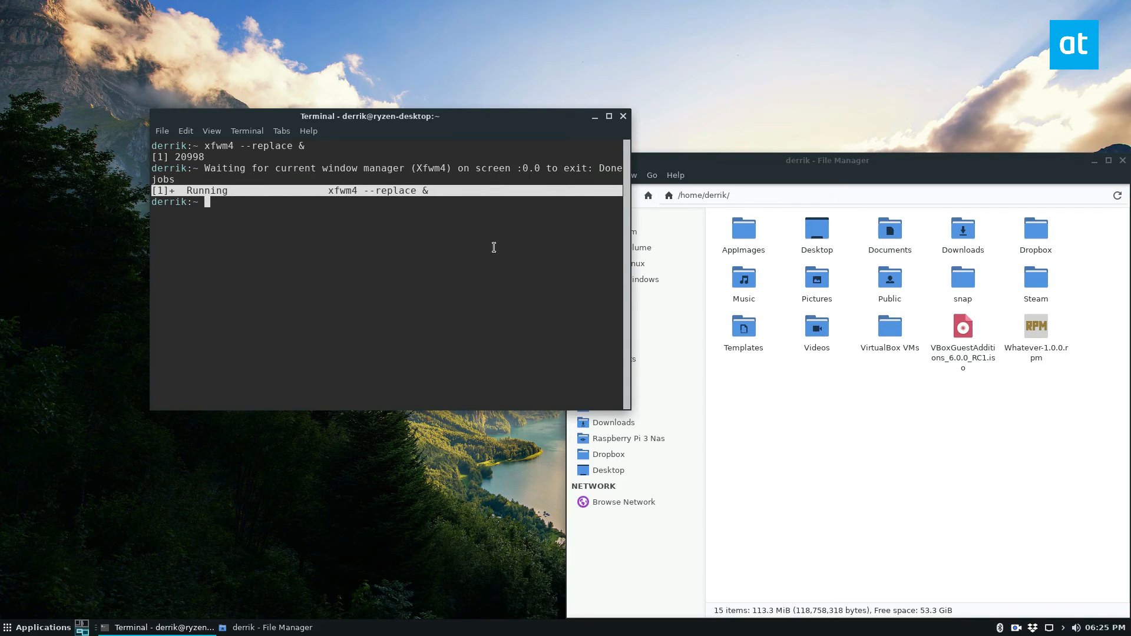
{"action": "type", "text": "di"}
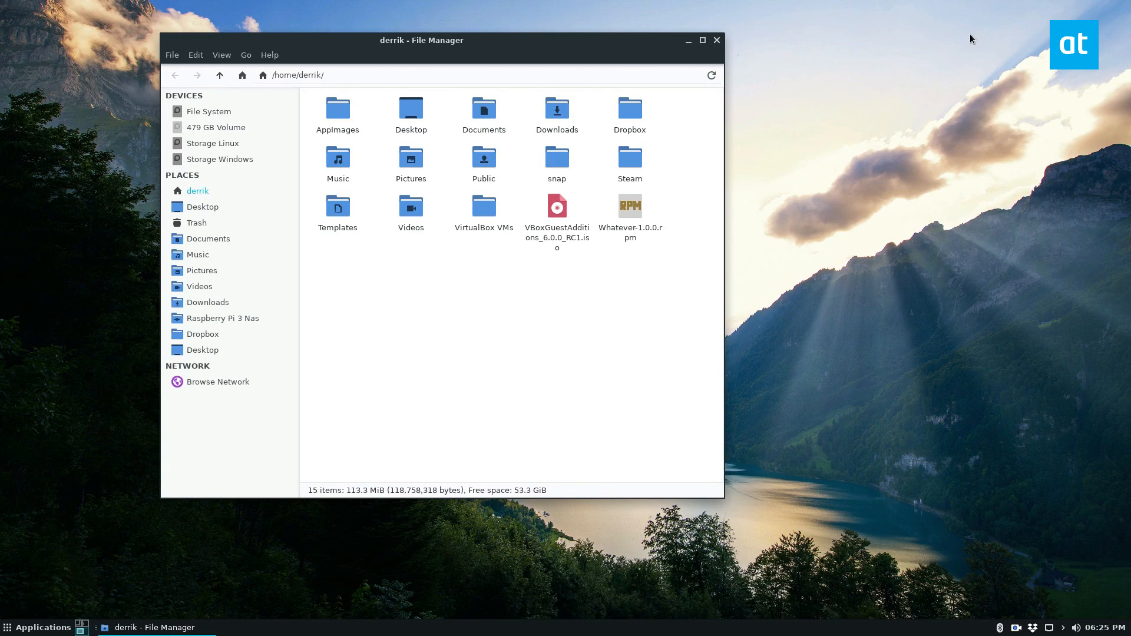
{"action": "mouse_move", "coordinate": [994, 64]}
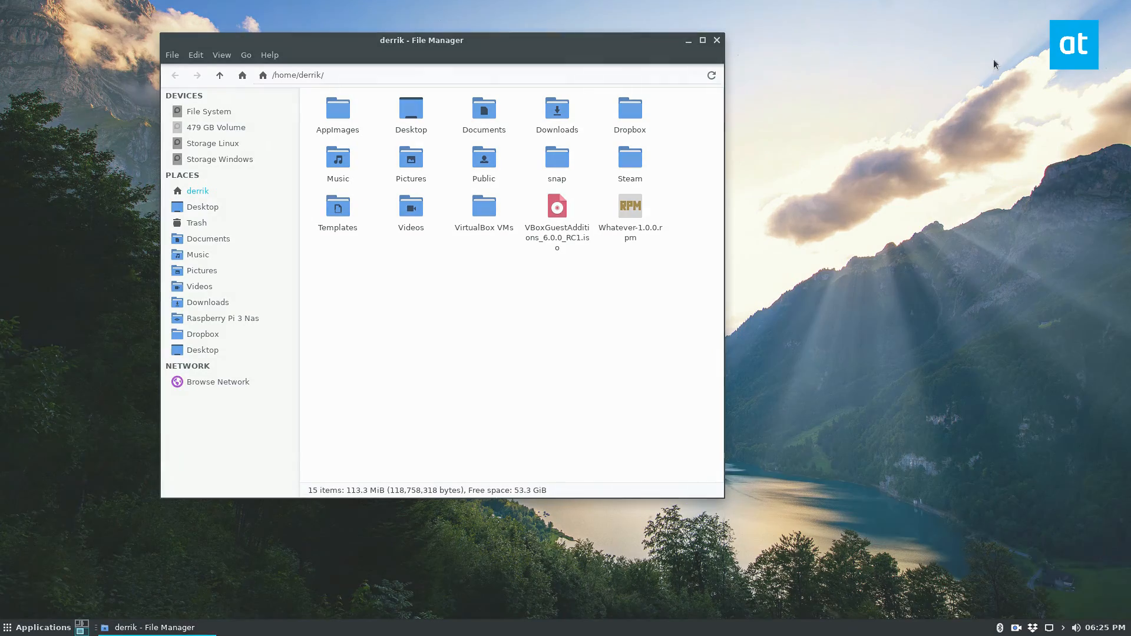